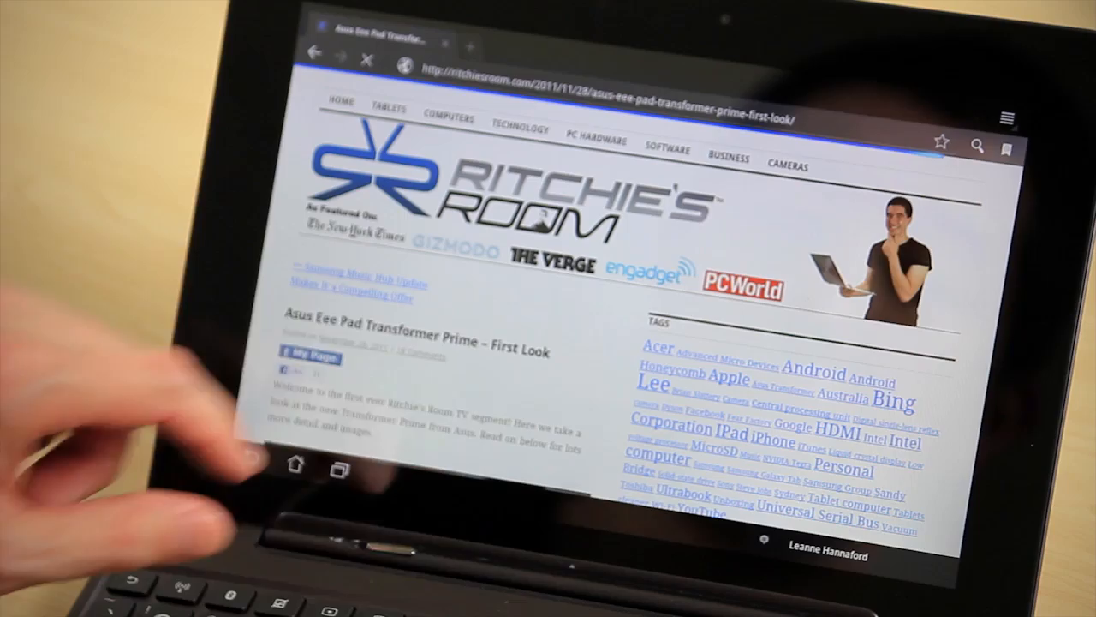
- Scroll the Transformer Prime article past its embedded YouTube video into the body text
scroll("down", 3)
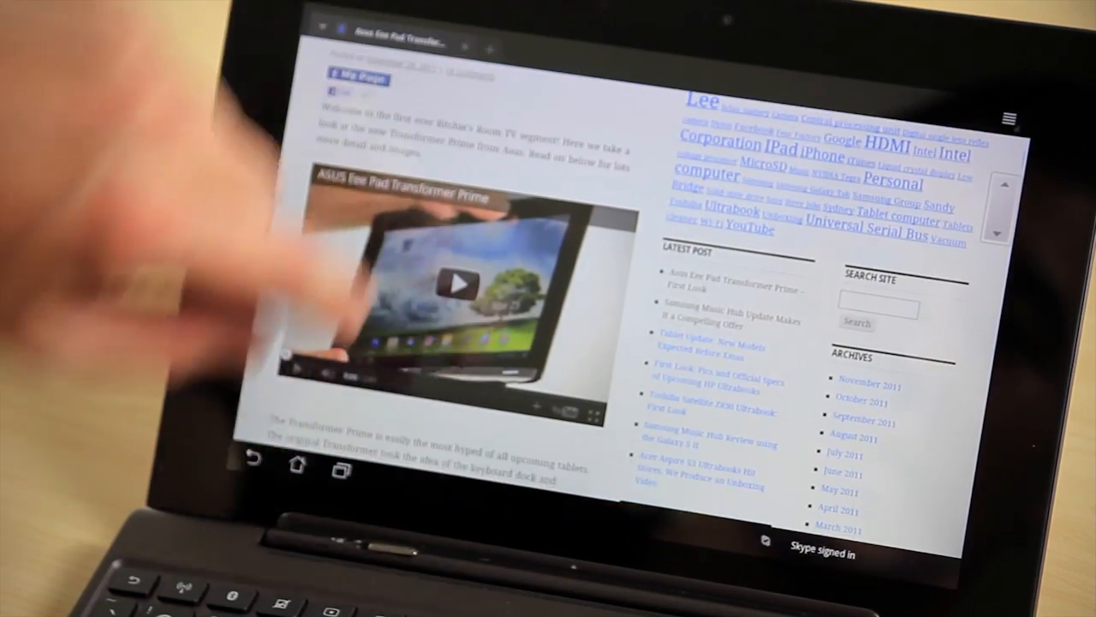
left_click(455, 283)
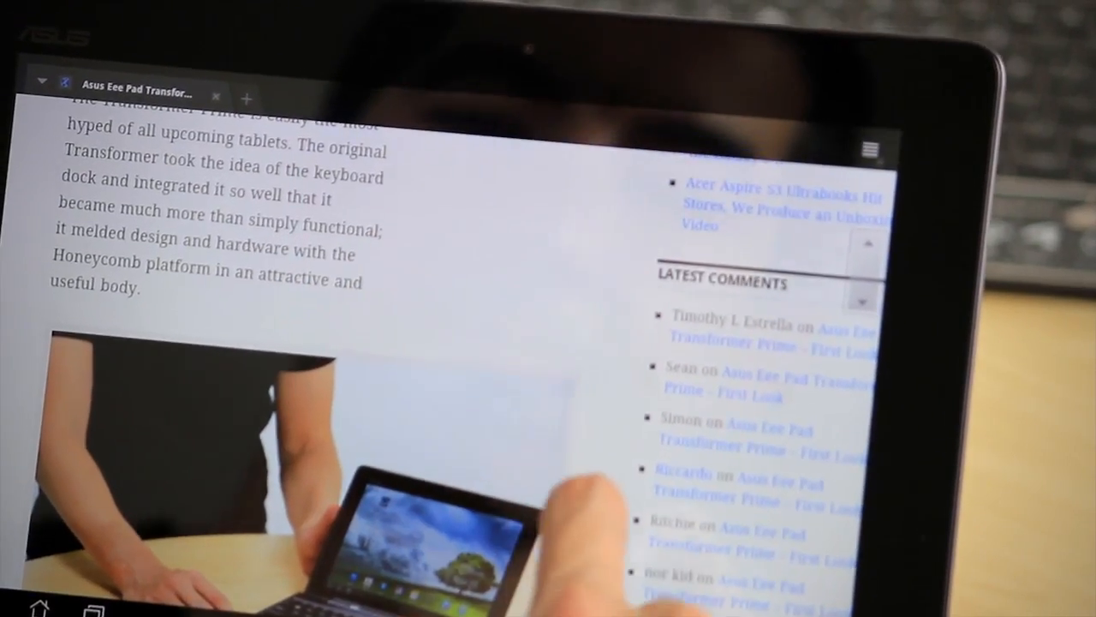
- Zoom into the article text and photo, ending on the Colbert Nation Political Players page
scroll("down", 3)
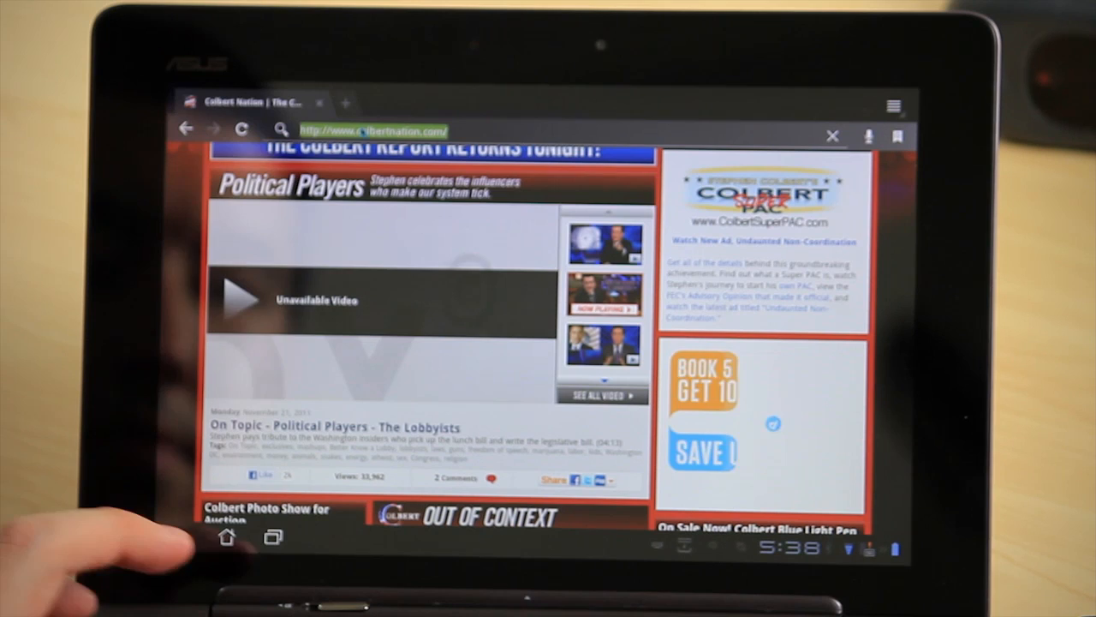
type("www.ninemsn")
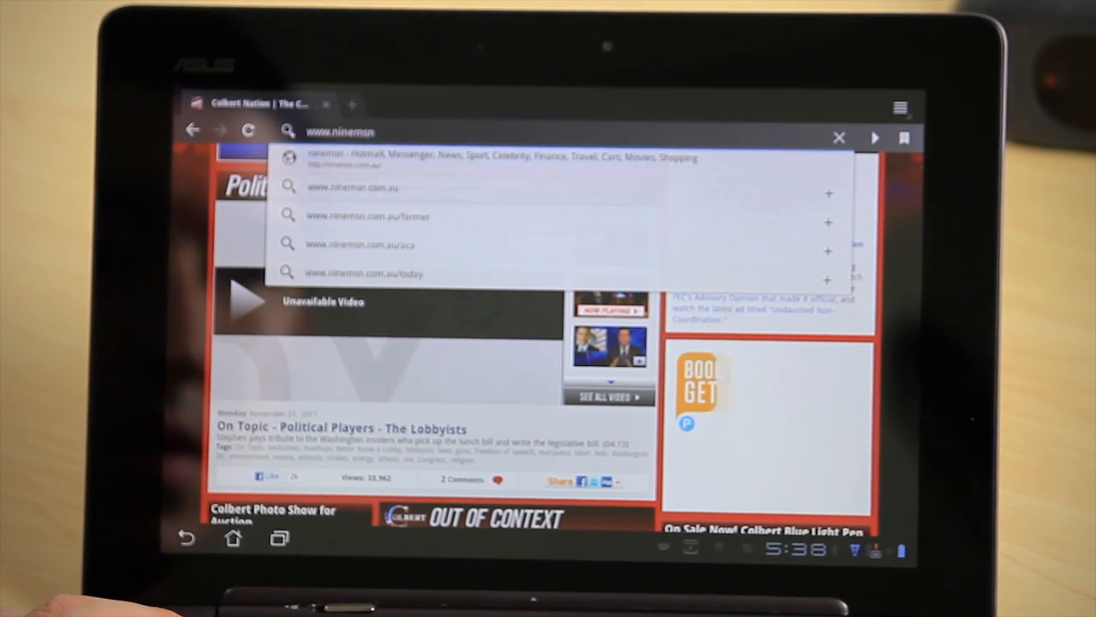
left_click(351, 187)
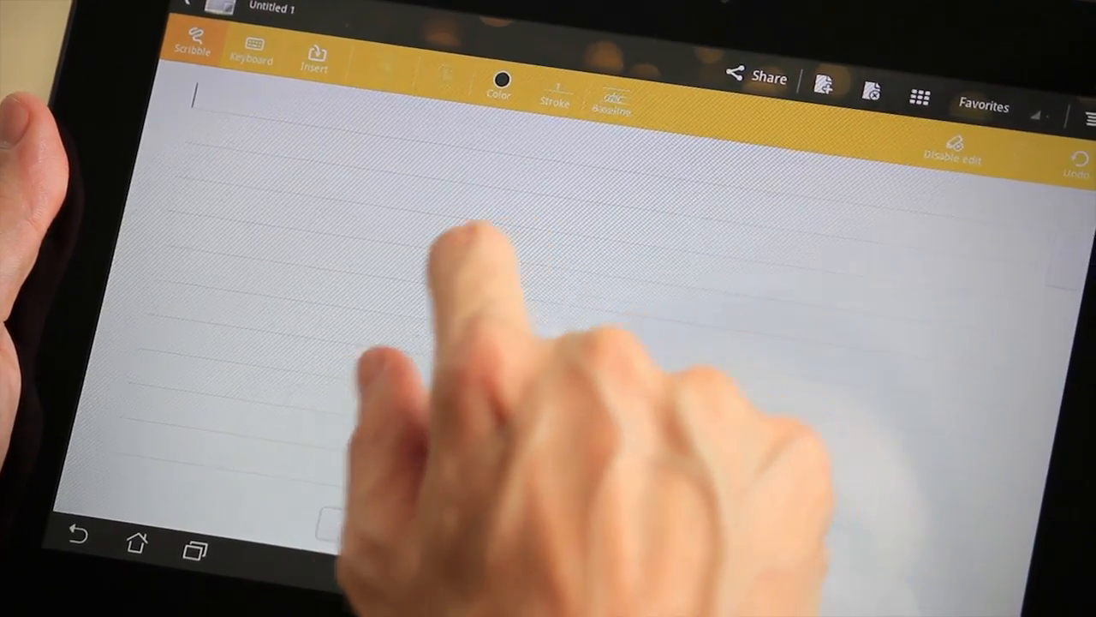
- Handwrite 'I like Ritchie's Room' in red, then add a red angled stroke below
left_click_drag(488, 232, 480, 342)
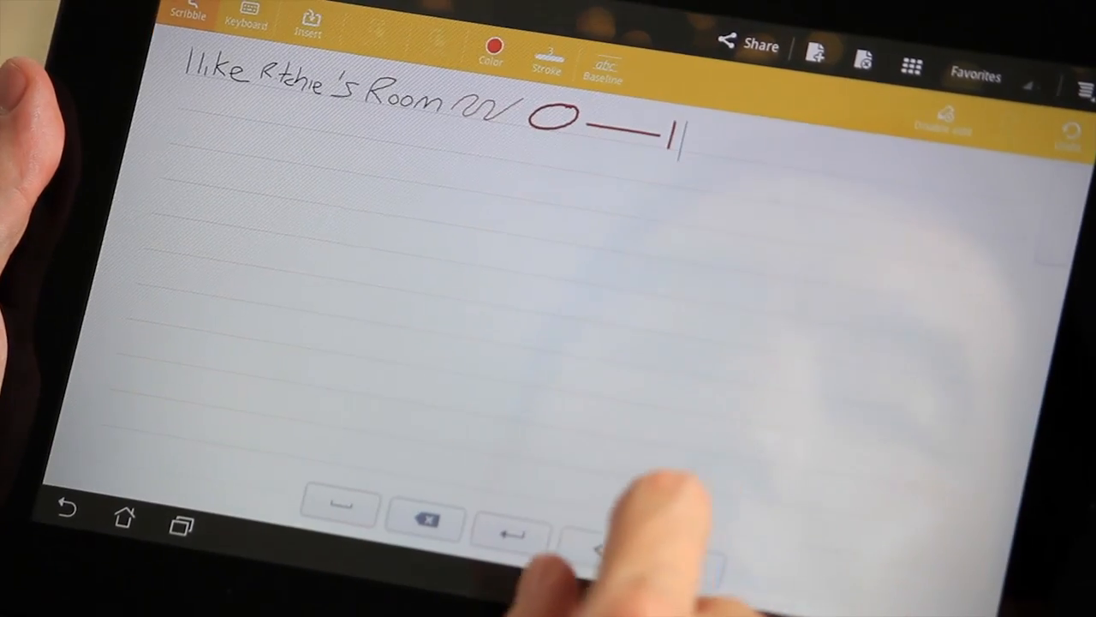
left_click_drag(544, 180, 617, 274)
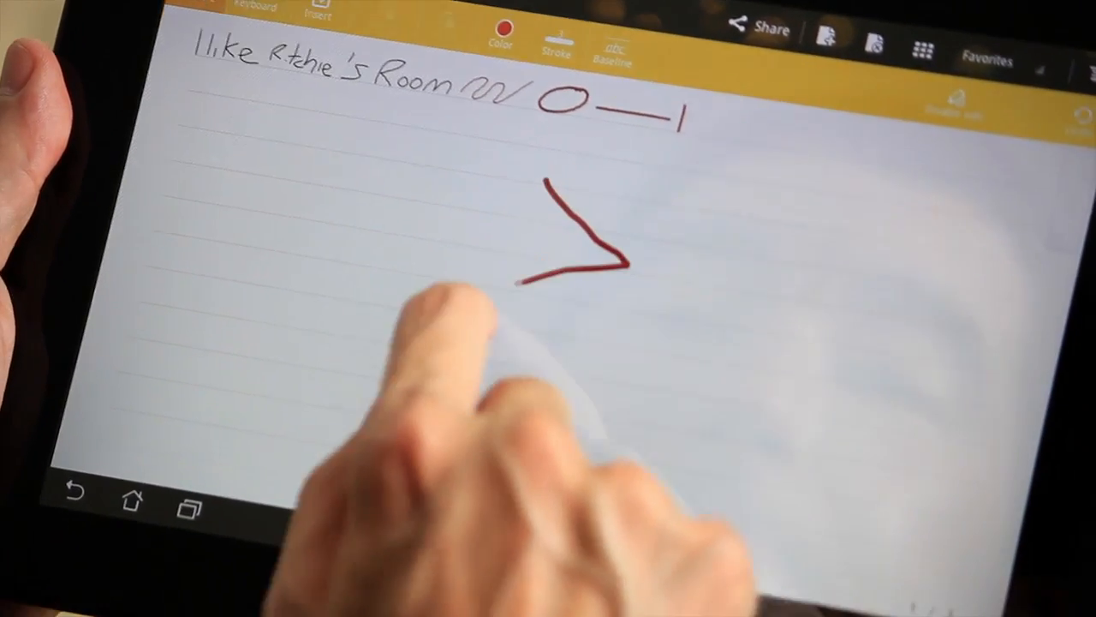